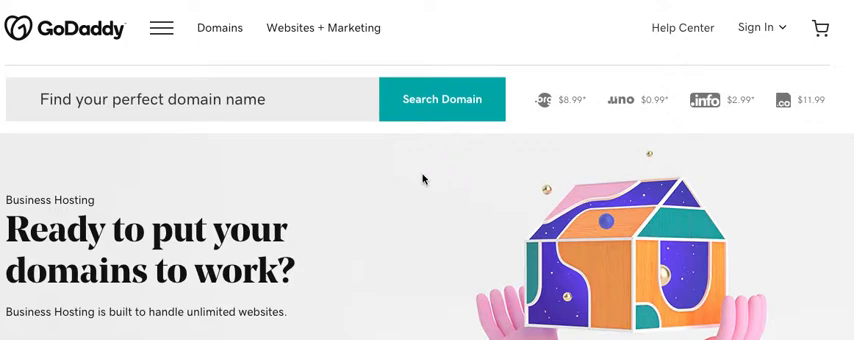
mouse_move(760, 29)
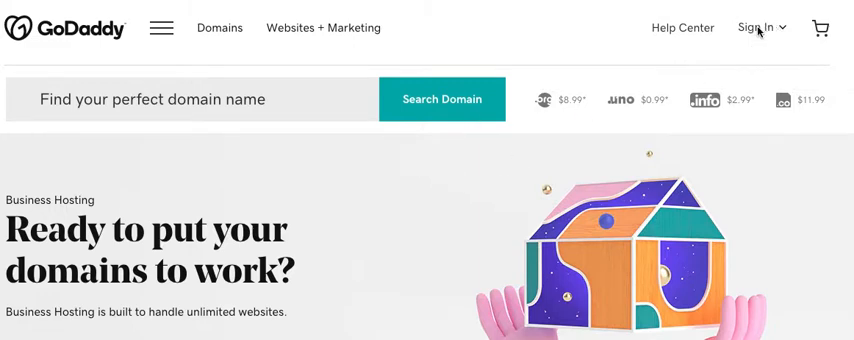
Step: Sign in to the GoDaddy account from the Sign In menu to reach My Products
left_click(754, 27)
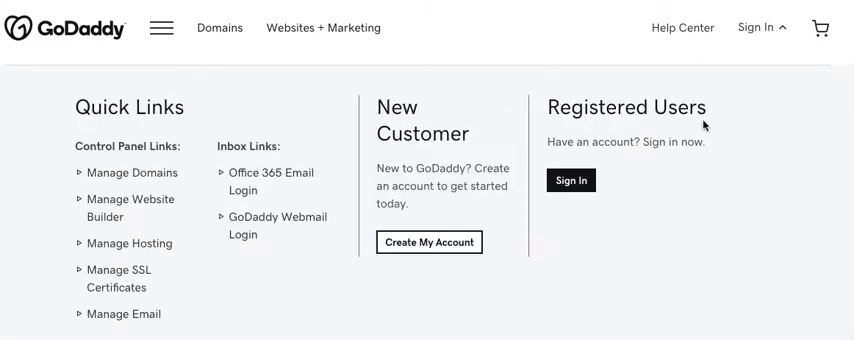
mouse_move(571, 181)
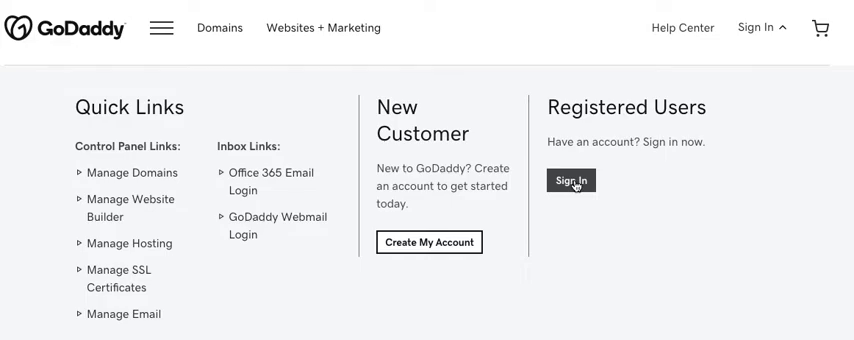
left_click(571, 181)
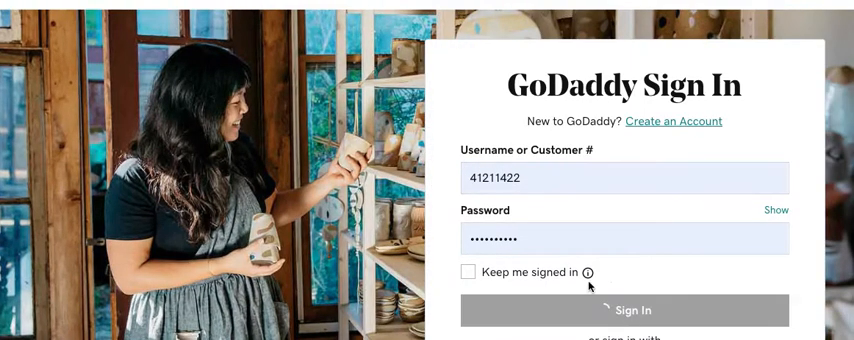
left_click(625, 310)
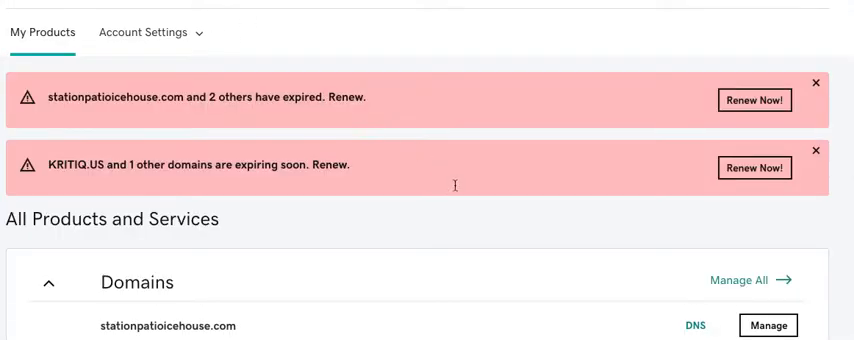
Step: Get to the brosi35.com Domain Settings page through Manage and the My Domains breadcrumb
scroll("down", 3)
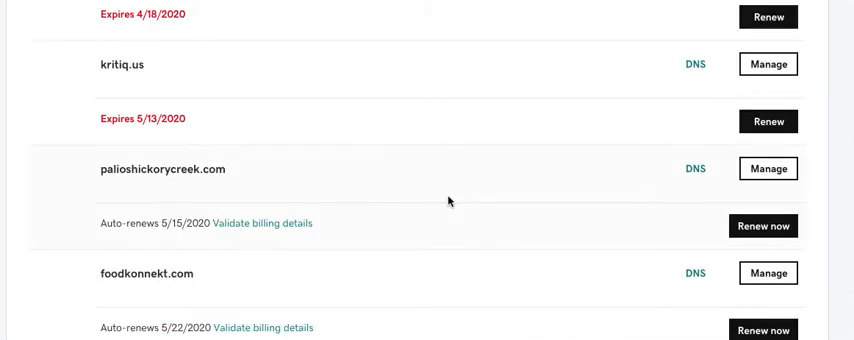
scroll("down", 3)
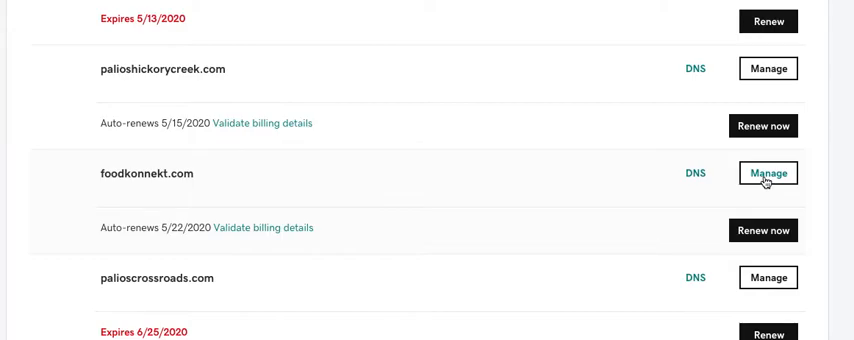
left_click(768, 172)
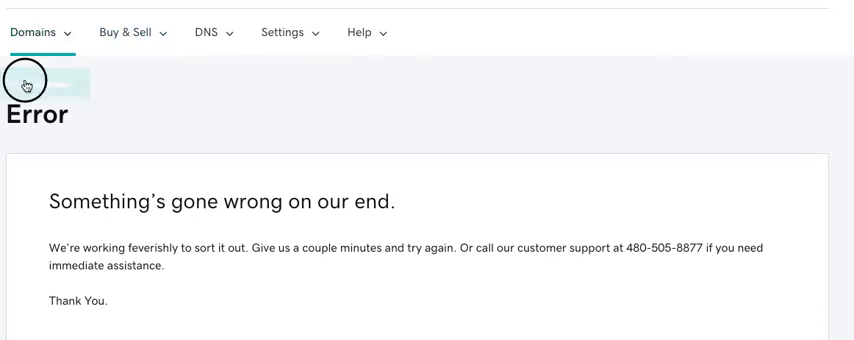
left_click(40, 32)
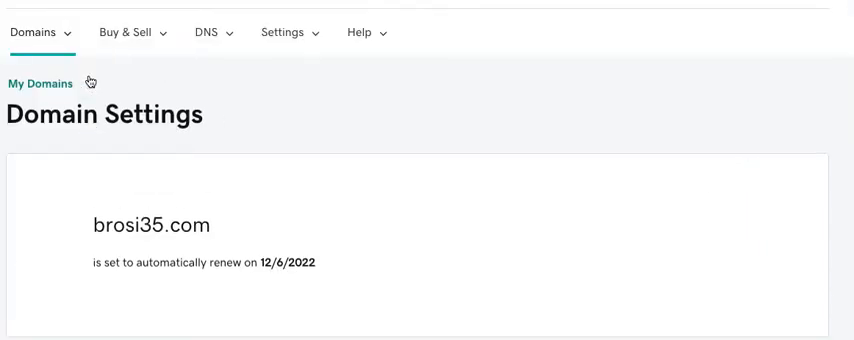
Step: Toggle the brosi35.com domain lock off under Additional Settings
scroll("down", 3)
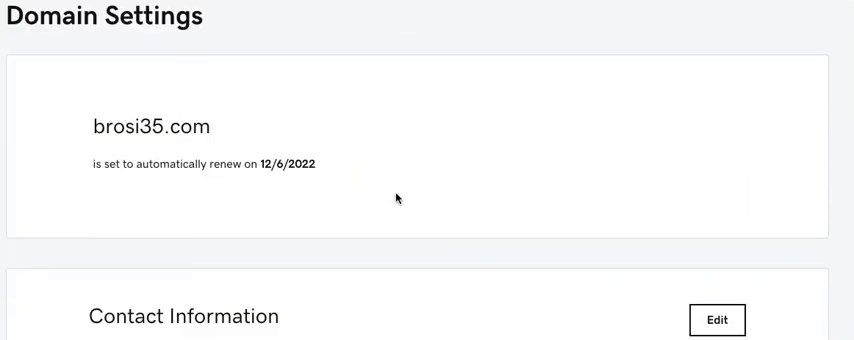
scroll("down", 3)
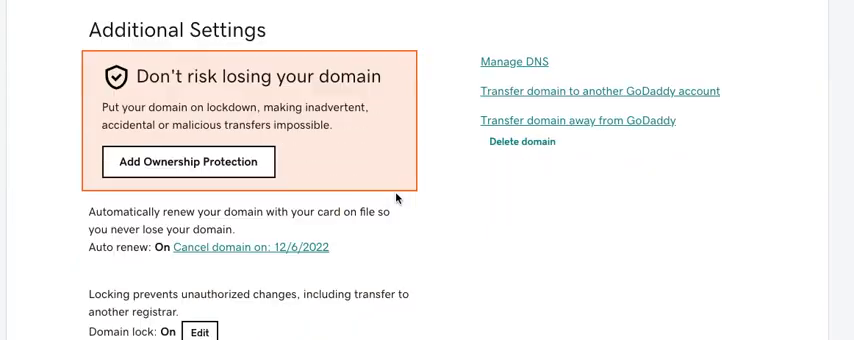
scroll("down", 3)
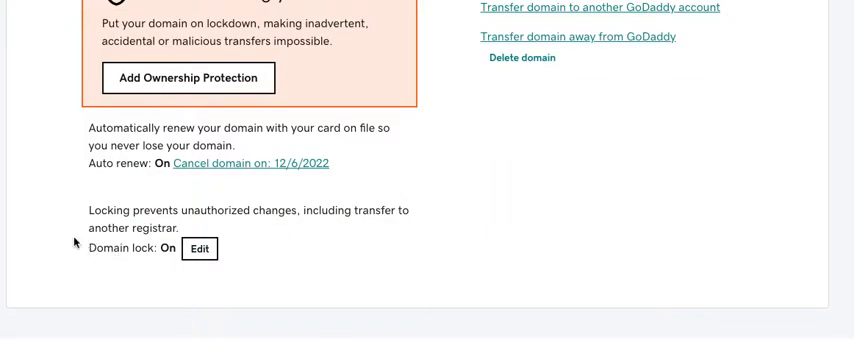
mouse_move(149, 249)
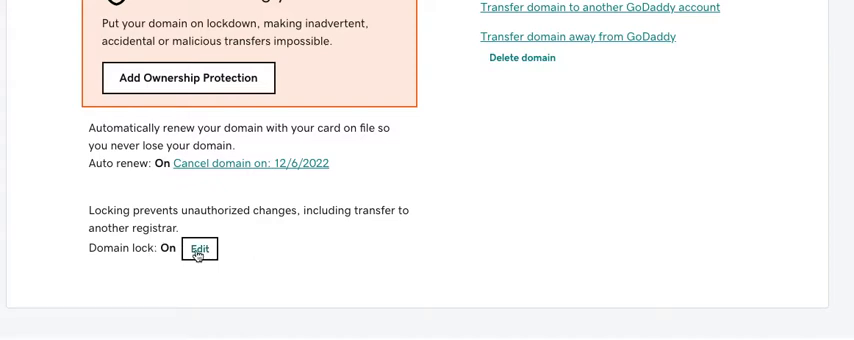
left_click(199, 250)
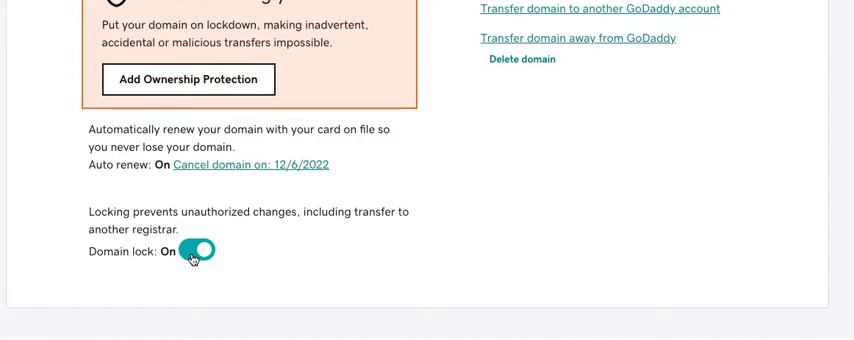
left_click(201, 251)
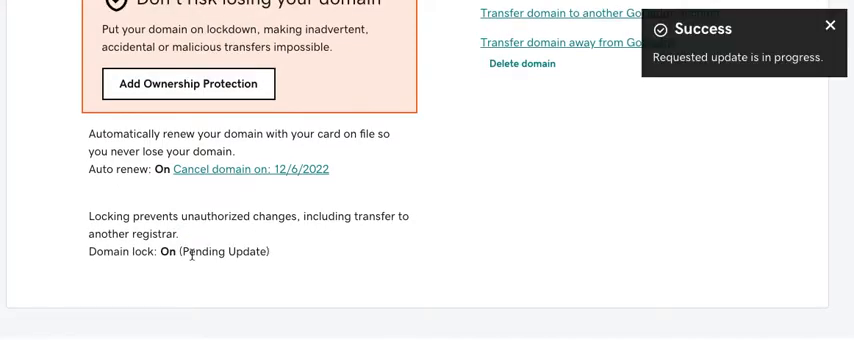
mouse_move(615, 200)
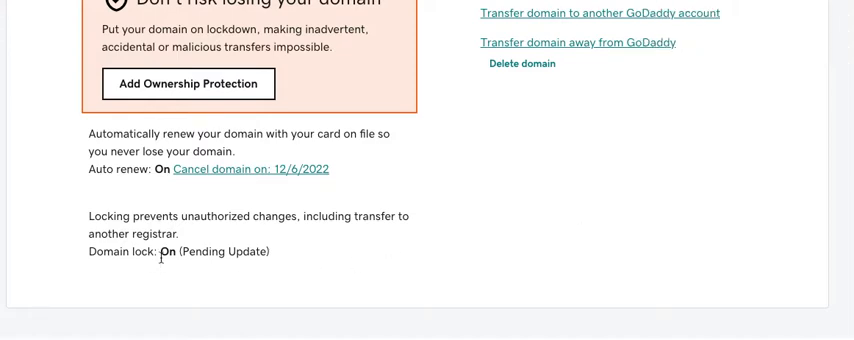
mouse_move(272, 250)
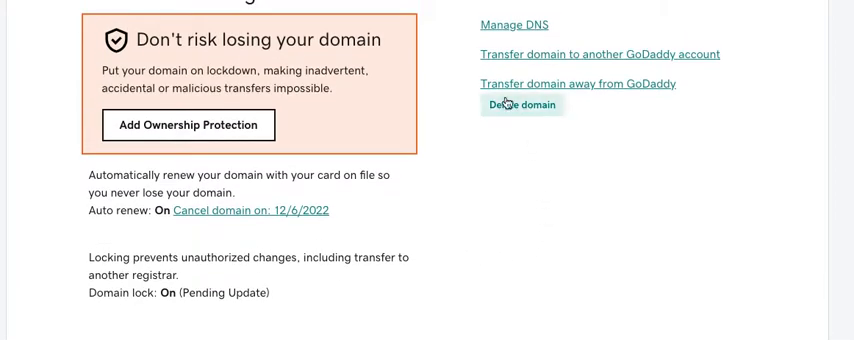
mouse_move(630, 90)
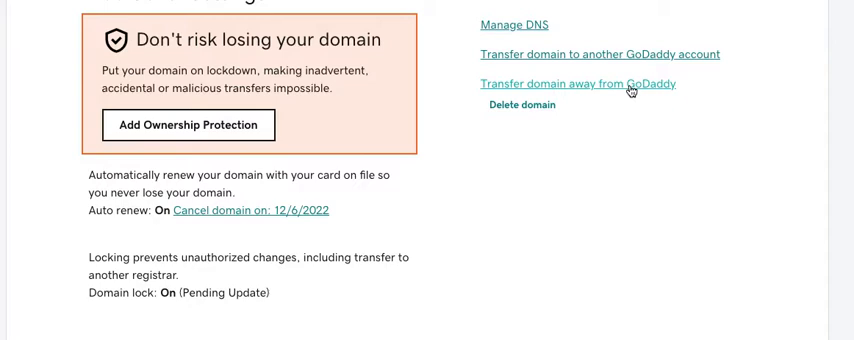
Step: Begin the transfer away from GoDaddy and continue past the transfer checklist
left_click(202, 296)
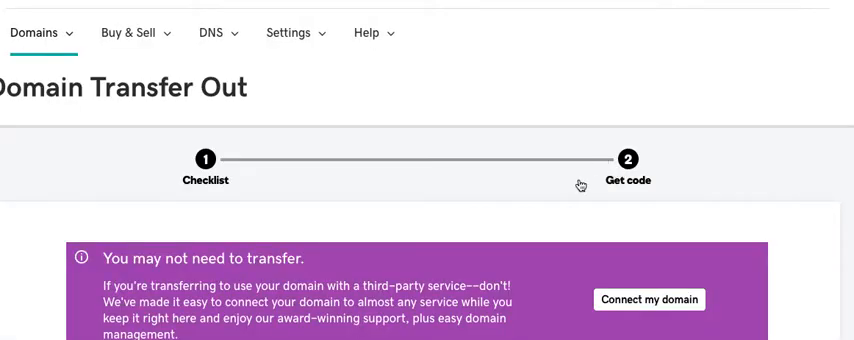
scroll("down", 3)
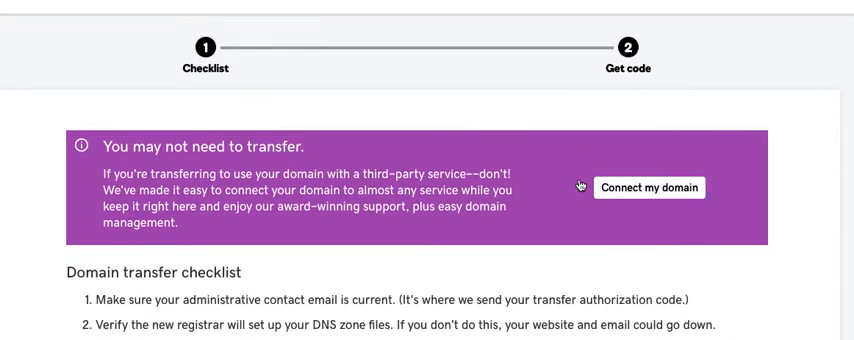
scroll("down", 3)
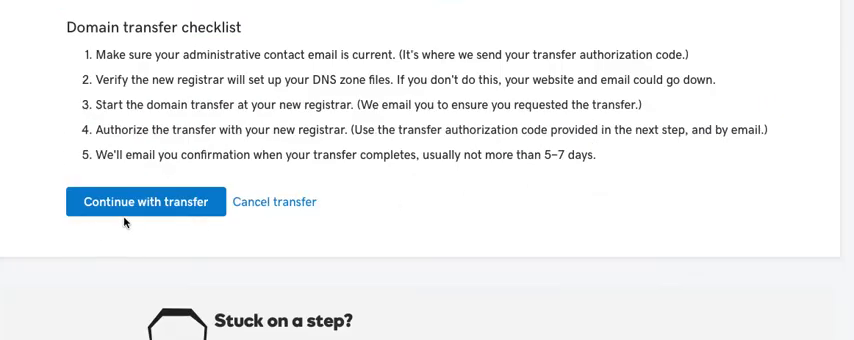
left_click(146, 201)
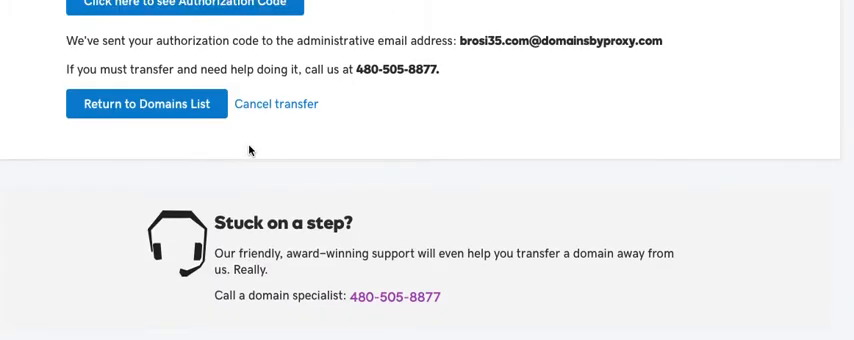
Step: Reveal the brosi35.com authorization code and copy it to the clipboard
scroll("up", 3)
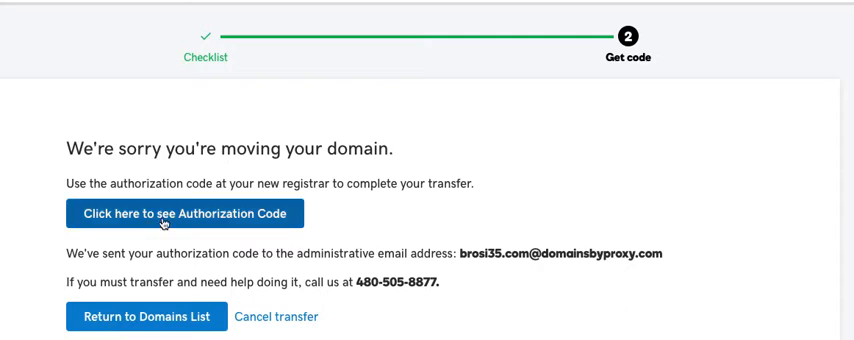
left_click(189, 214)
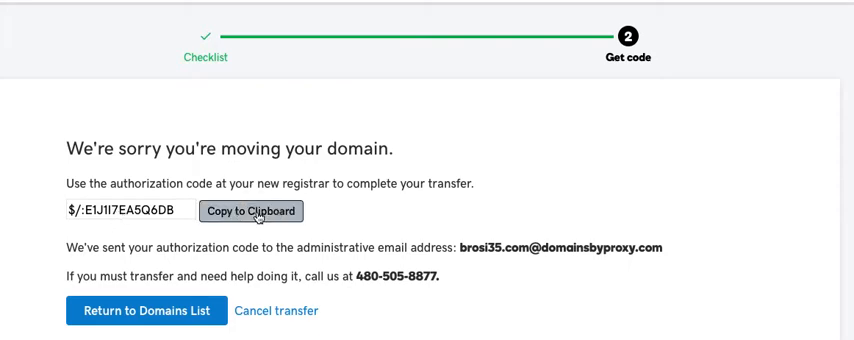
left_click(258, 211)
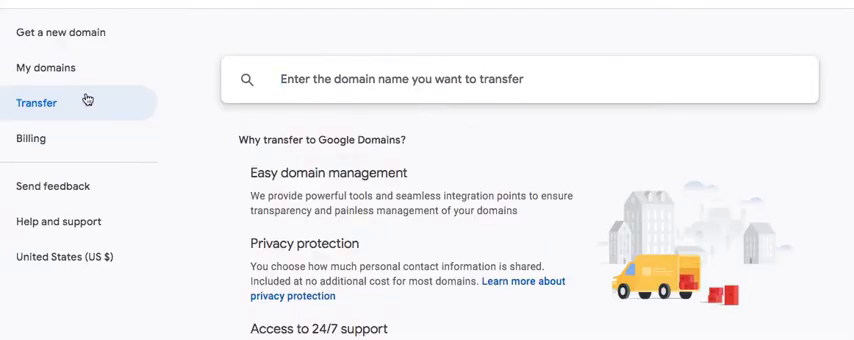
mouse_move(64, 103)
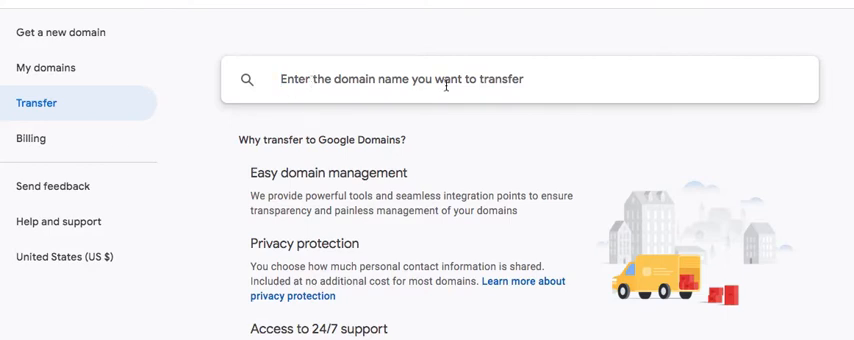
Step: Search for brosi35.com on the Google Domains transfer page
type("brosi")
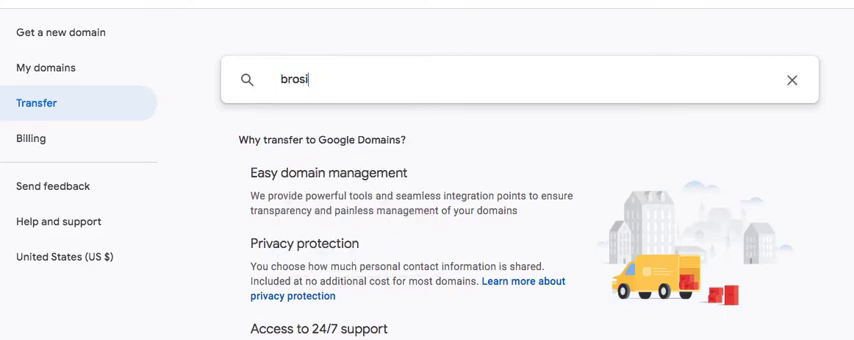
type("35.com")
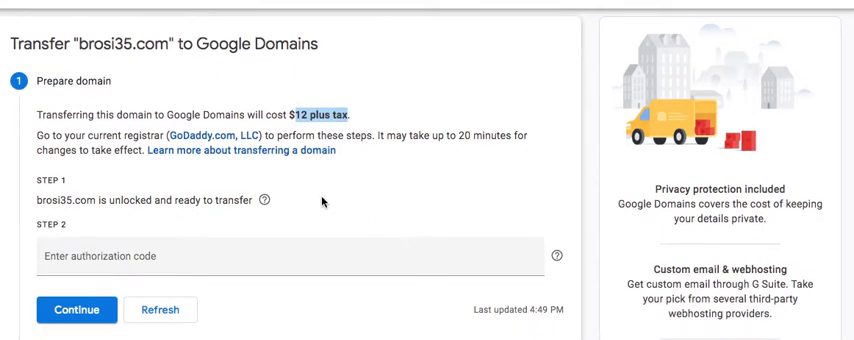
mouse_move(251, 199)
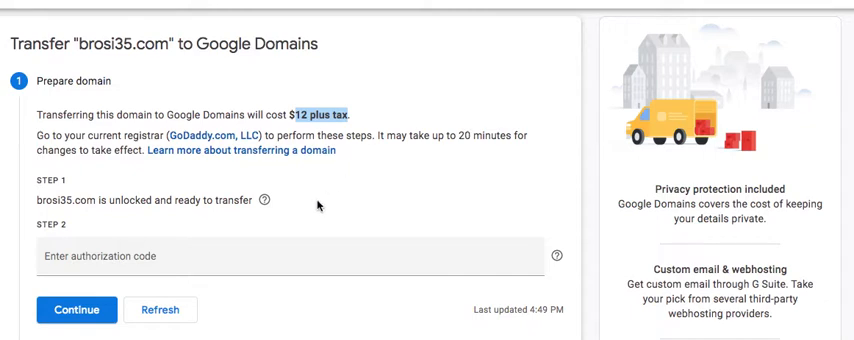
mouse_move(294, 211)
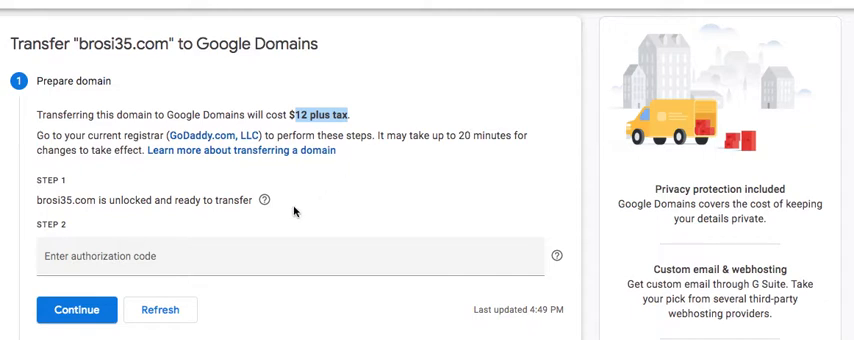
Step: Select the Step 2 authorization code field for pasting the GoDaddy code
left_click(130, 257)
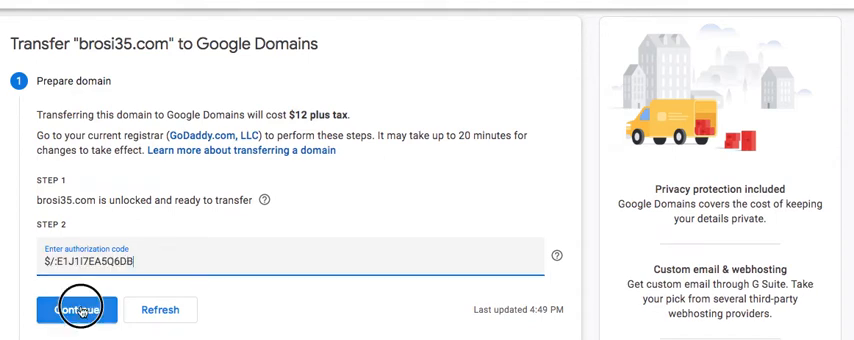
Step: Submit the authorization code and keep copying DNS settings to Google
left_click(72, 309)
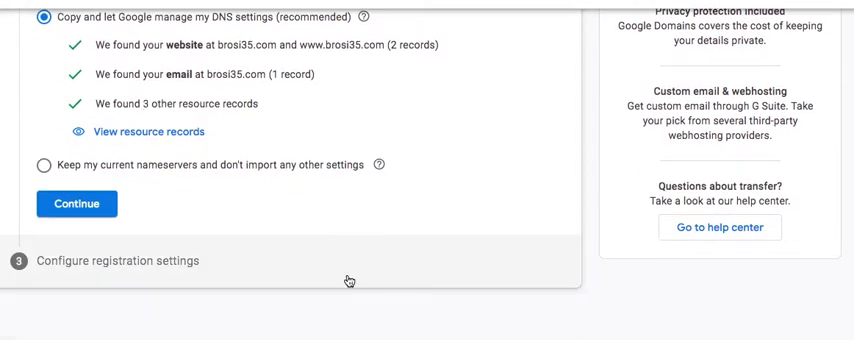
mouse_move(412, 155)
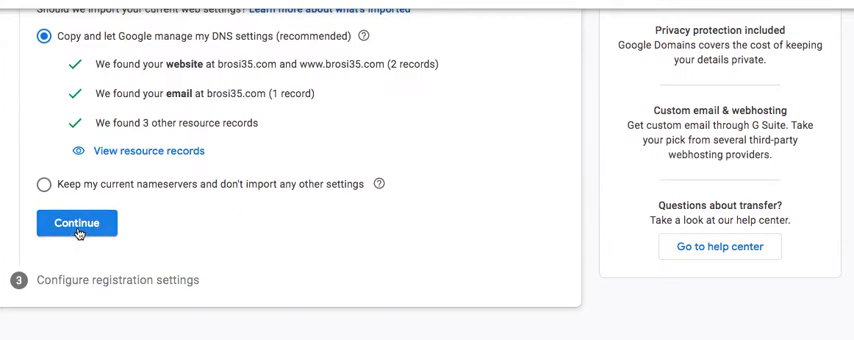
left_click(77, 222)
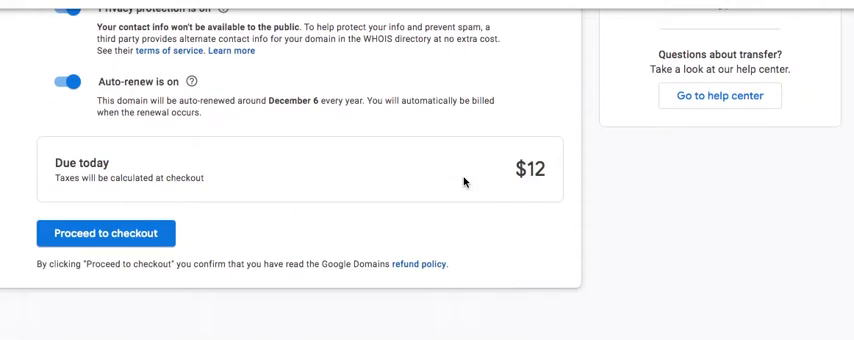
mouse_move(167, 201)
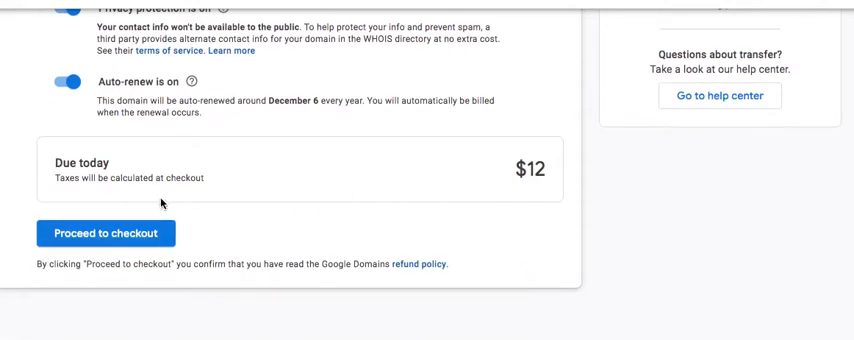
mouse_move(140, 214)
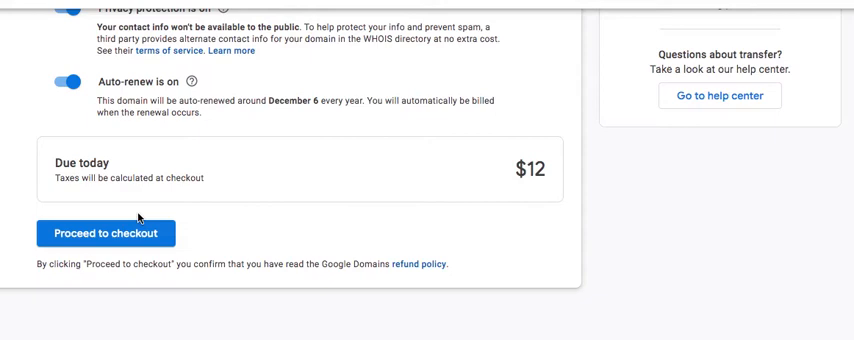
mouse_move(138, 227)
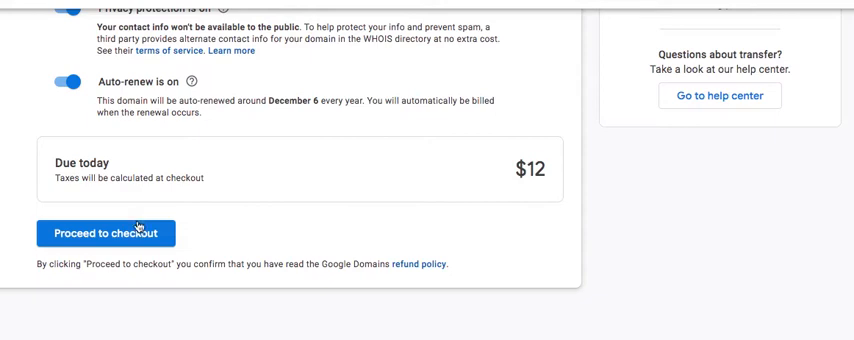
mouse_move(145, 260)
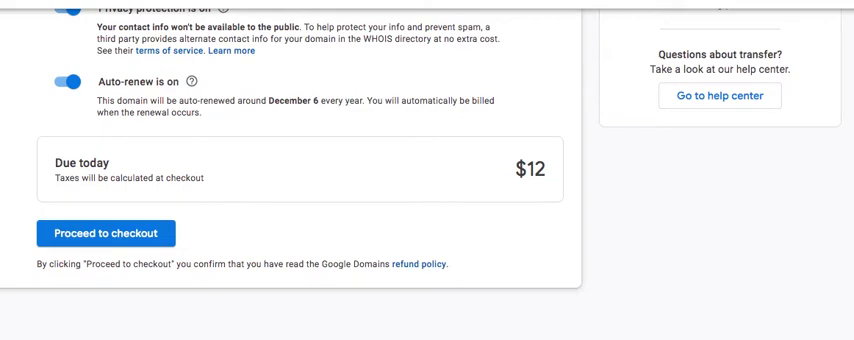
Step: Return to the GoDaddy transfer-out page and open the Domains navigation menu
left_click(105, 232)
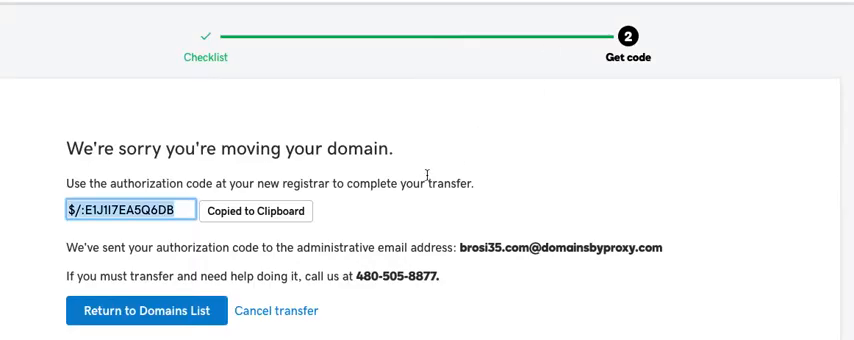
scroll("up", 3)
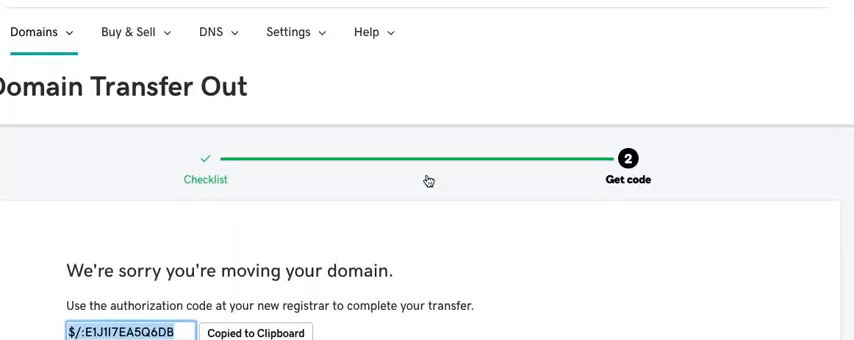
mouse_move(37, 33)
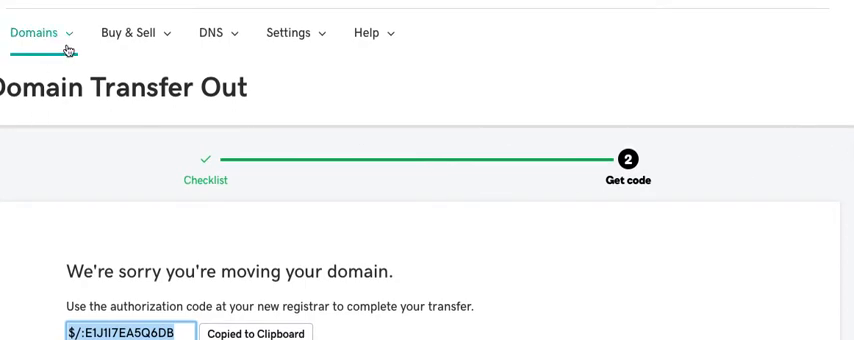
left_click(38, 33)
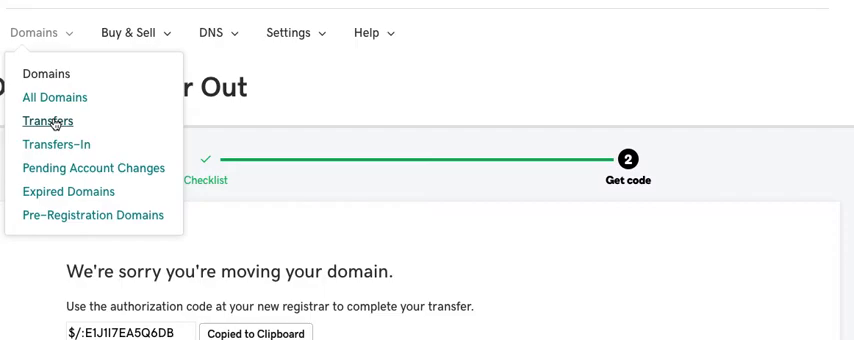
Step: Open Transfers and choose All Transfers Out, showing 0 pending domains
left_click(51, 120)
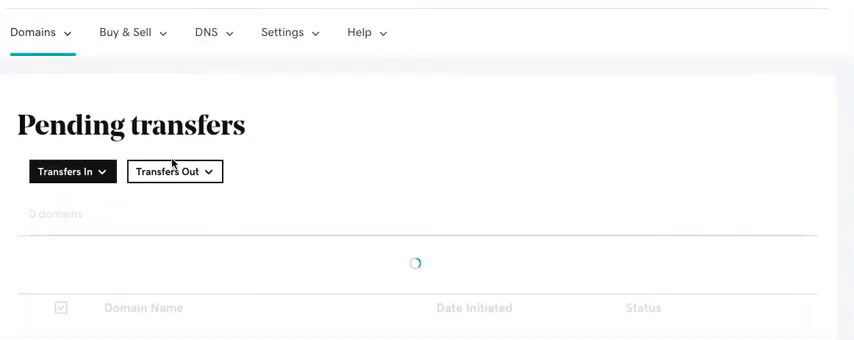
left_click(174, 171)
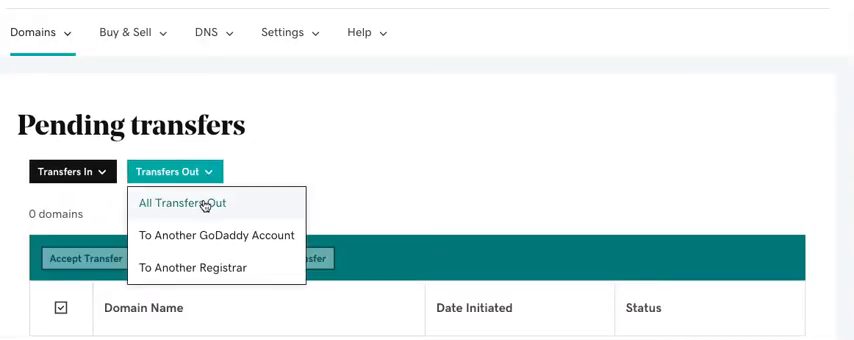
left_click(183, 203)
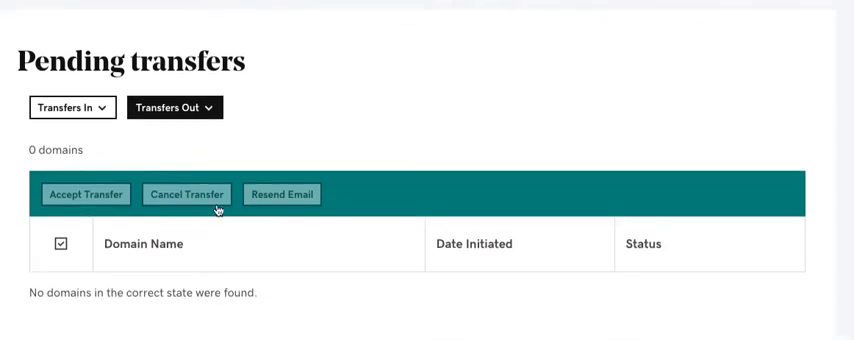
mouse_move(583, 137)
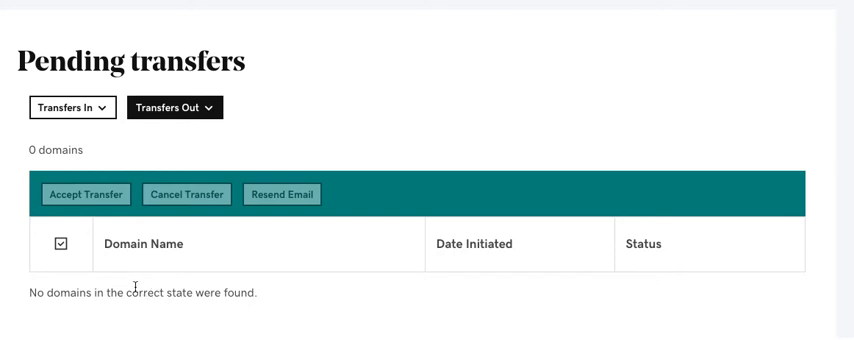
mouse_move(132, 294)
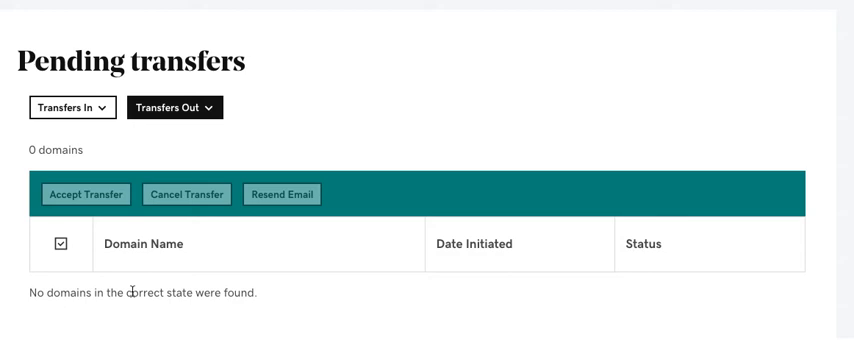
mouse_move(126, 274)
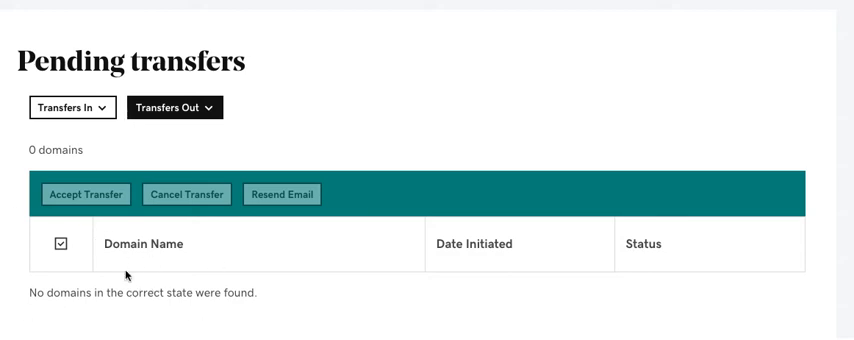